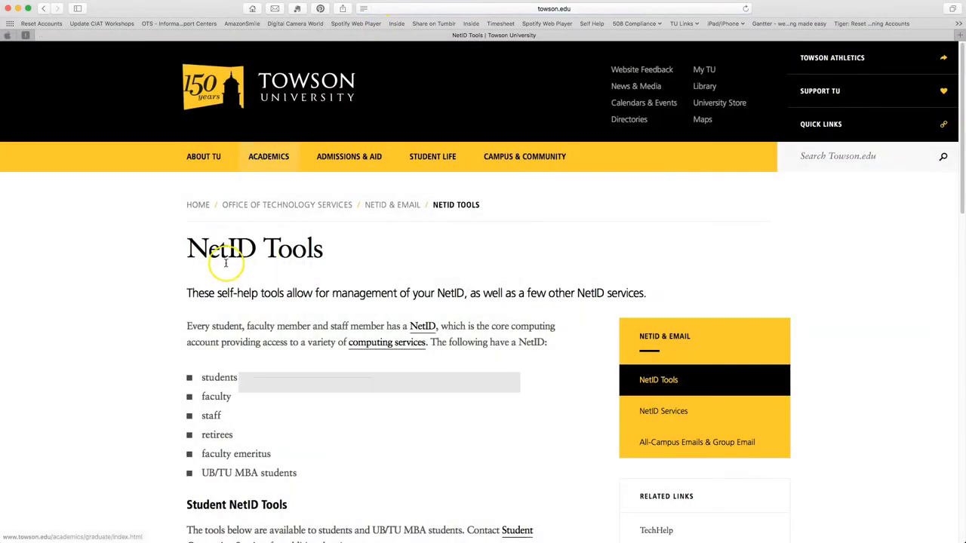
Scroll down to the Faculty/Staff NetID Tools list showing Manage Sponsored Group Membership.
scroll(down, 3)
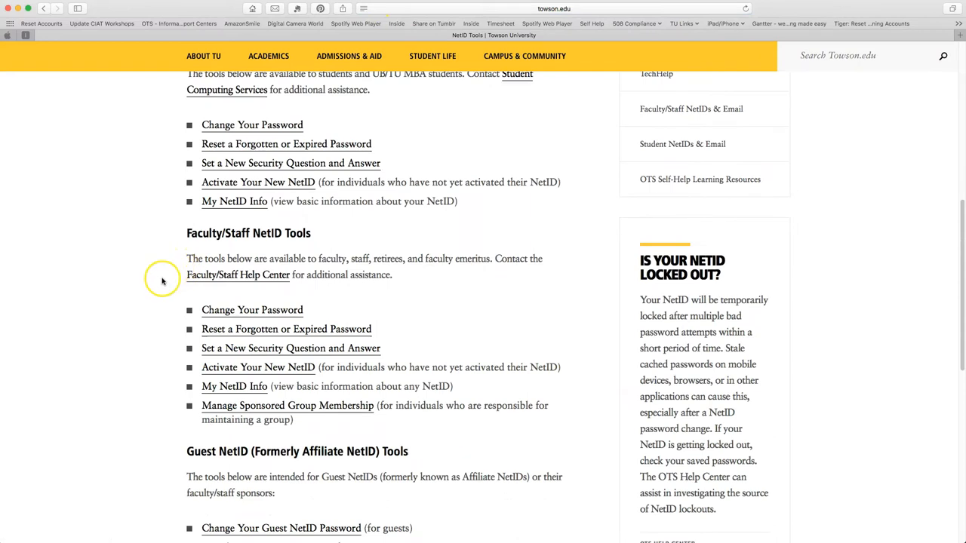
scroll(down, 3)
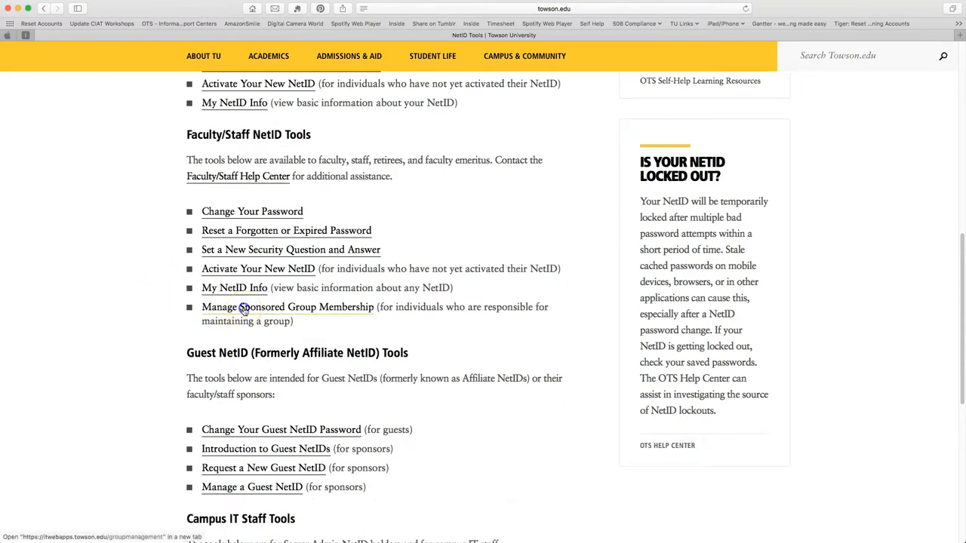
Sign in to the group management tool and open OTS-Training-GroupManagment-EmailGroup's details.
click(287, 307)
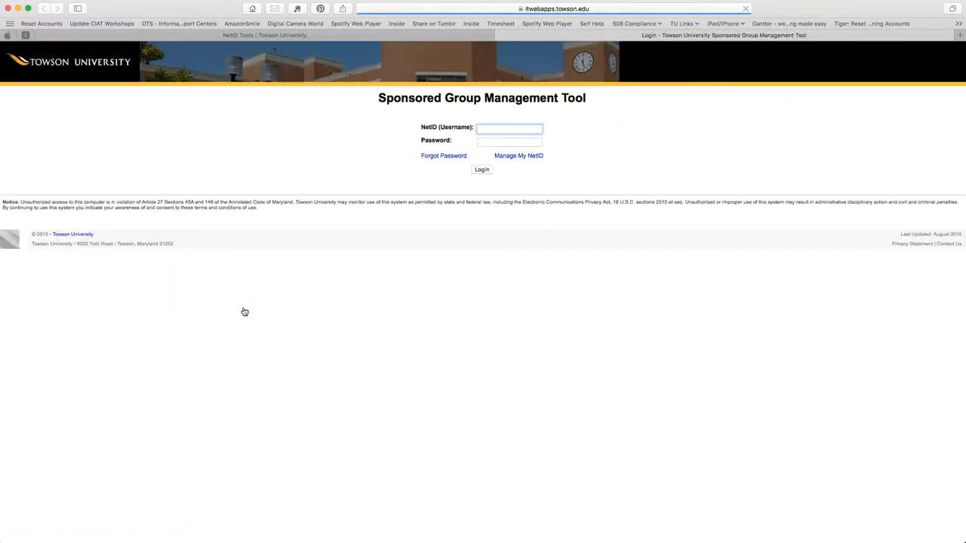
click(482, 169)
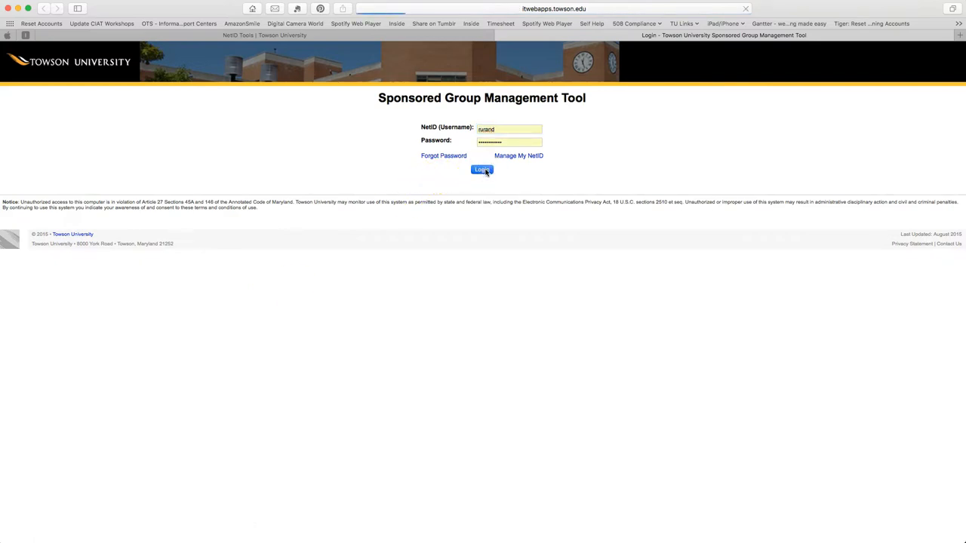
click(482, 169)
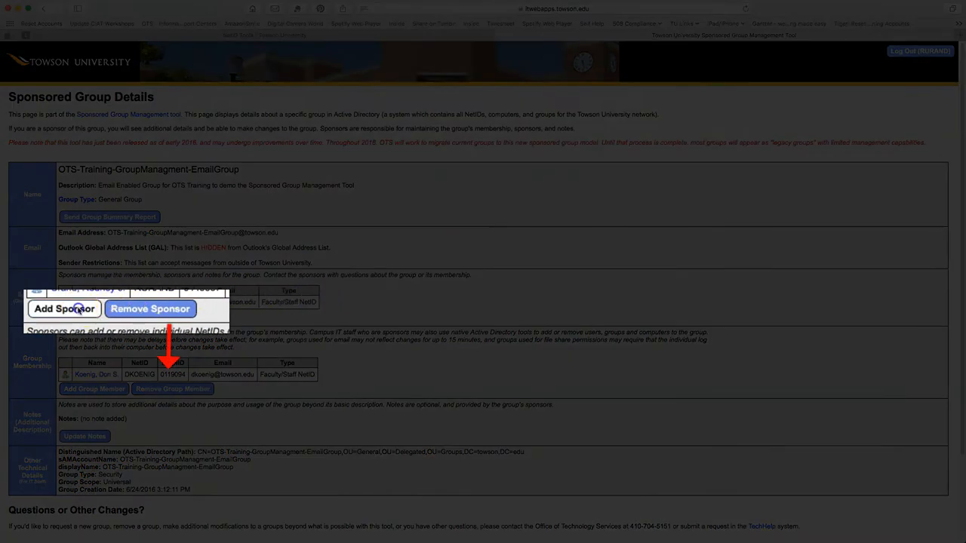
Search for a new sponsor by the last name 'koenig'.
click(64, 309)
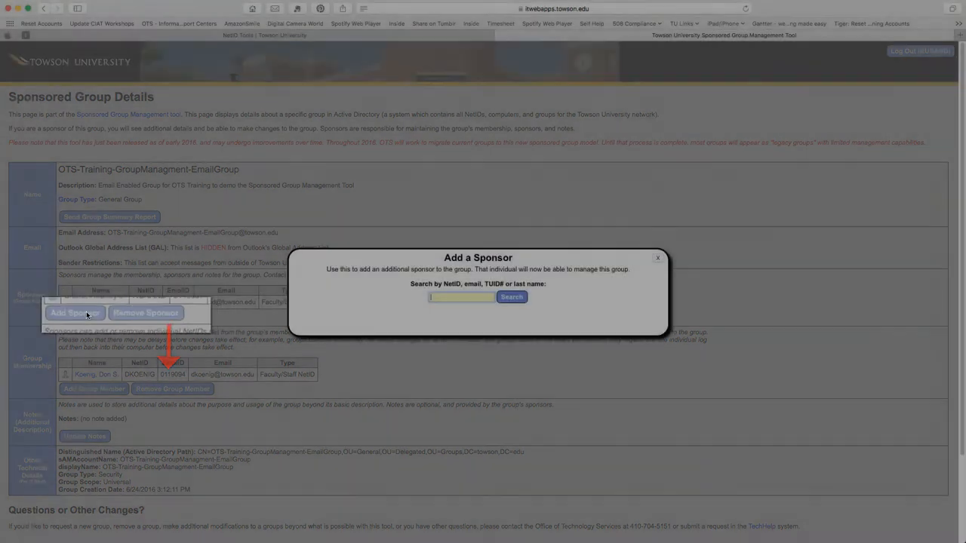
text(k)
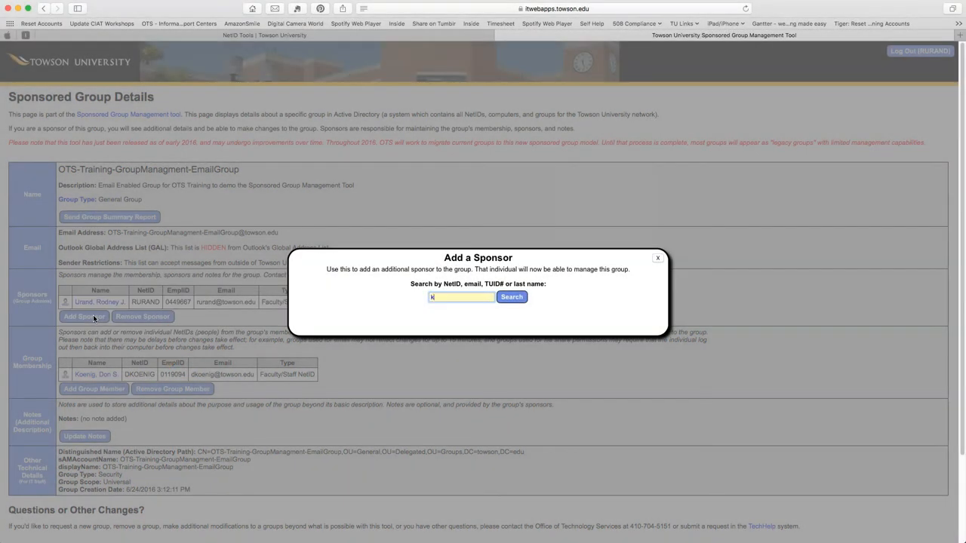
text(koenig)
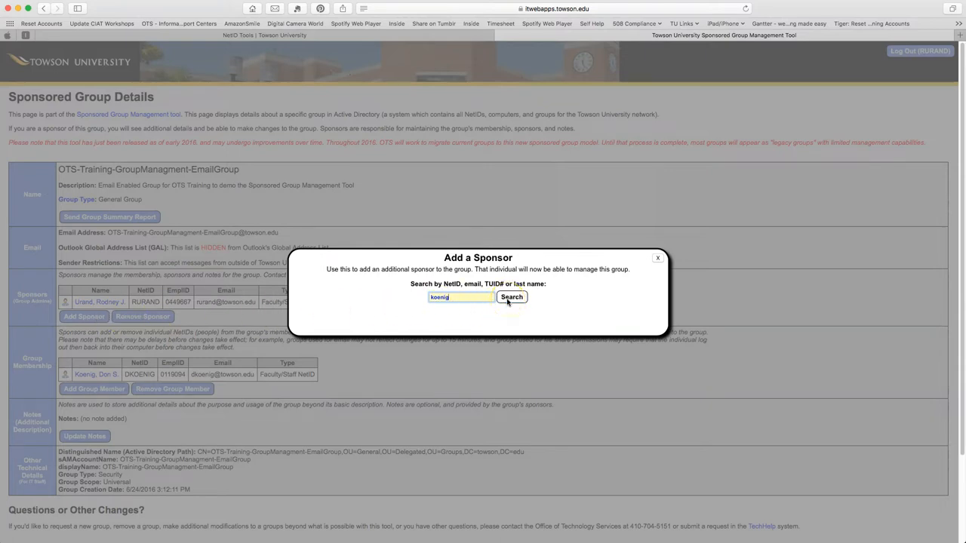
click(510, 296)
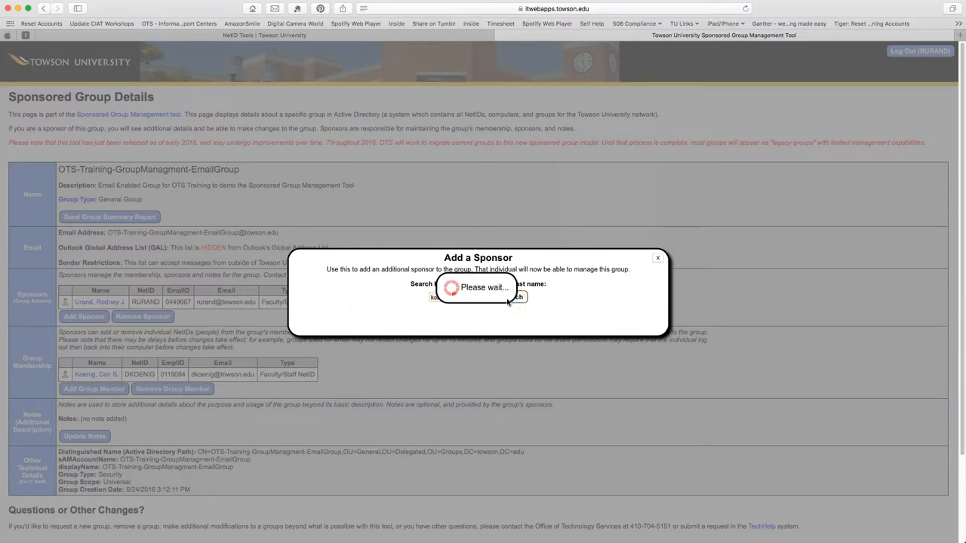
click(511, 269)
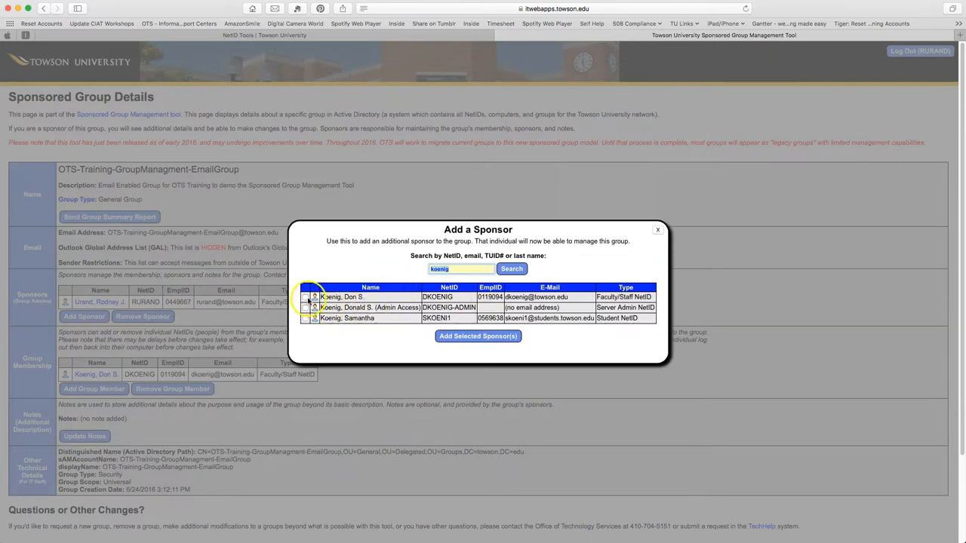
click(305, 296)
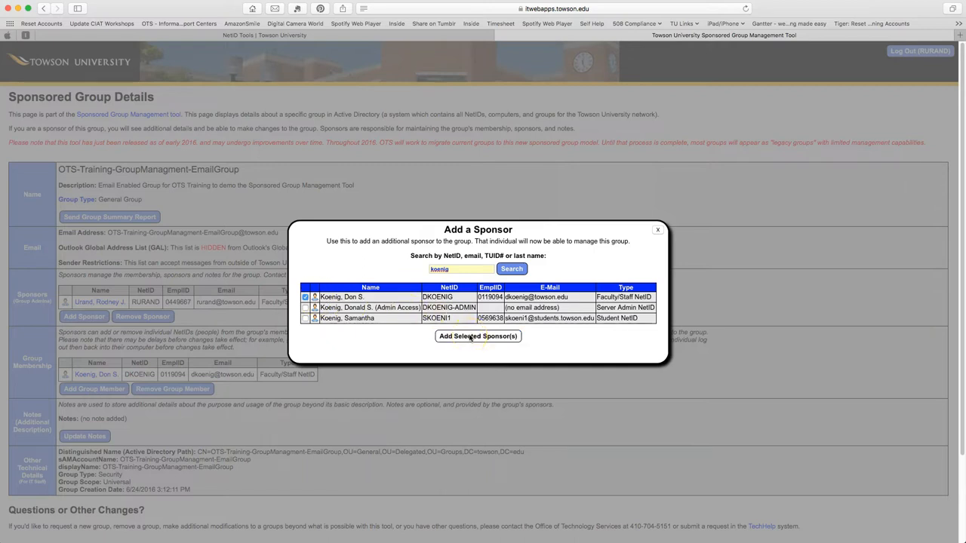
click(477, 336)
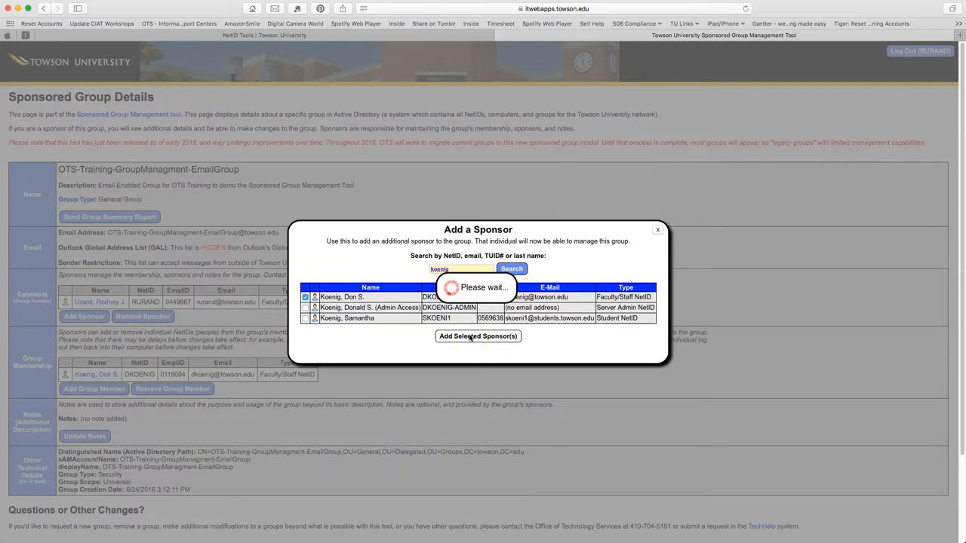
click(477, 336)
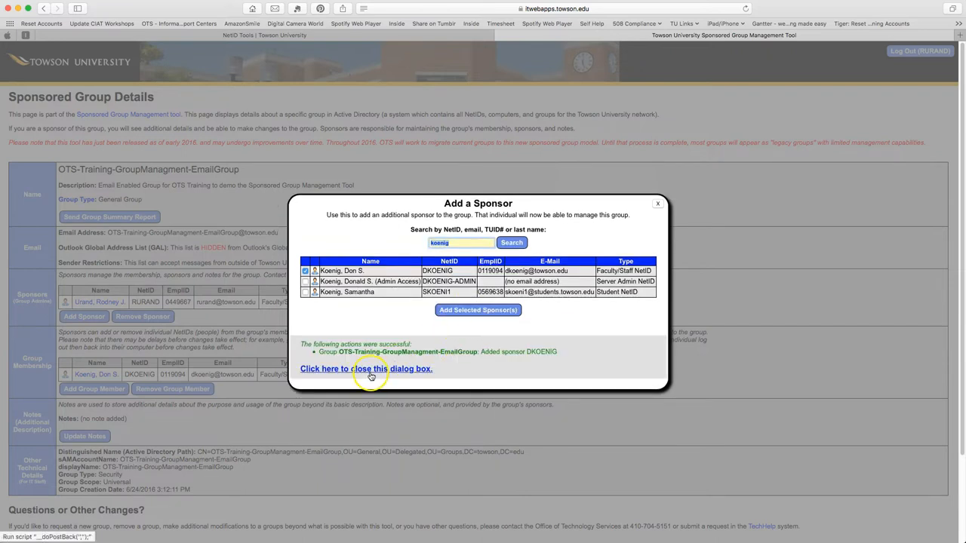
click(366, 369)
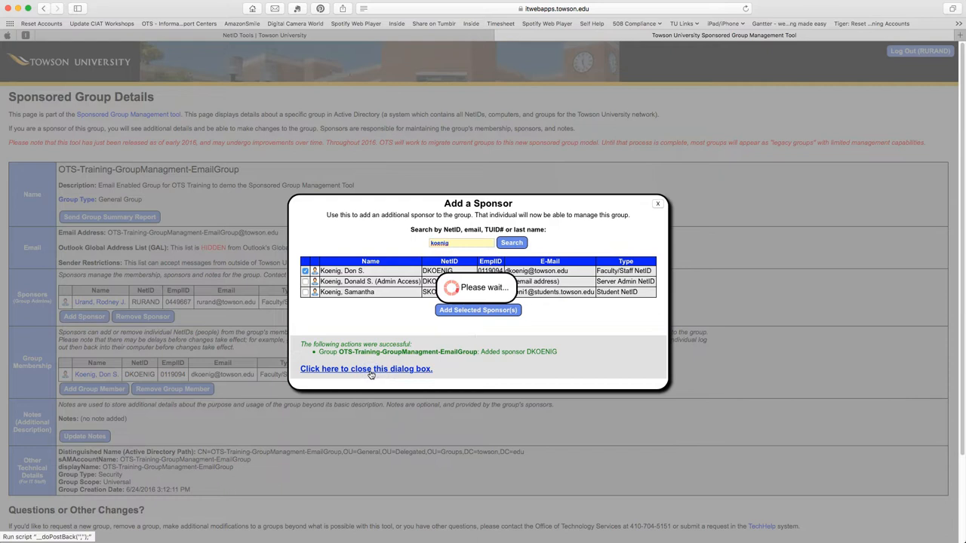
click(366, 368)
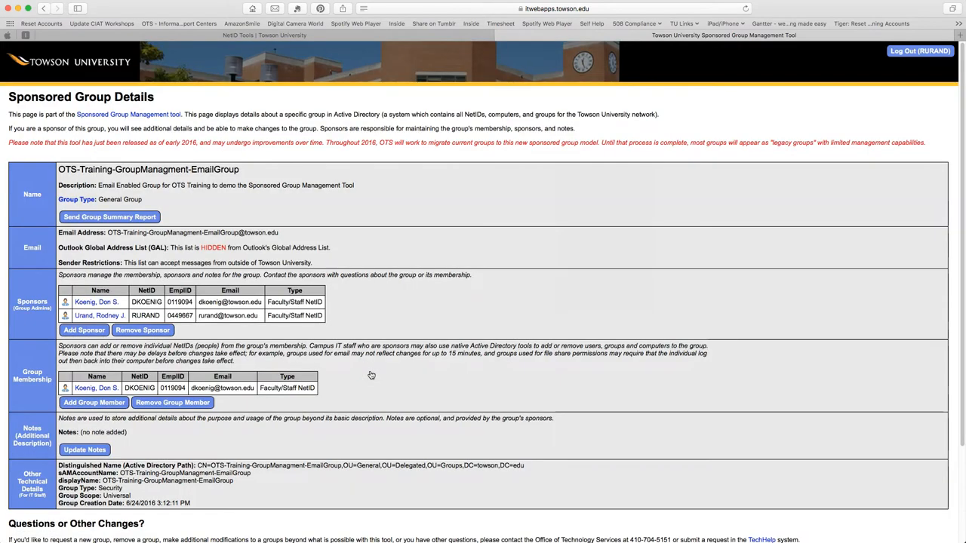
mouse_move(369, 374)
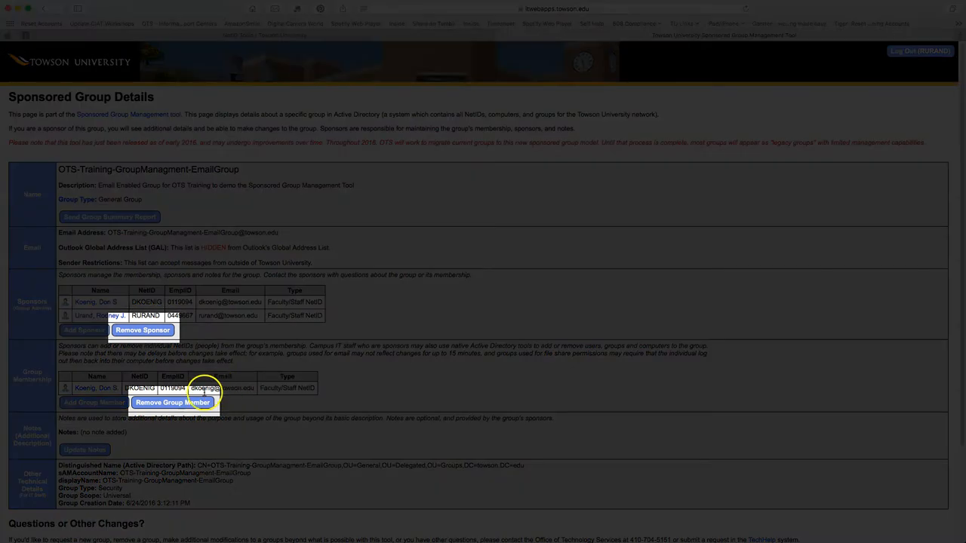
click(172, 402)
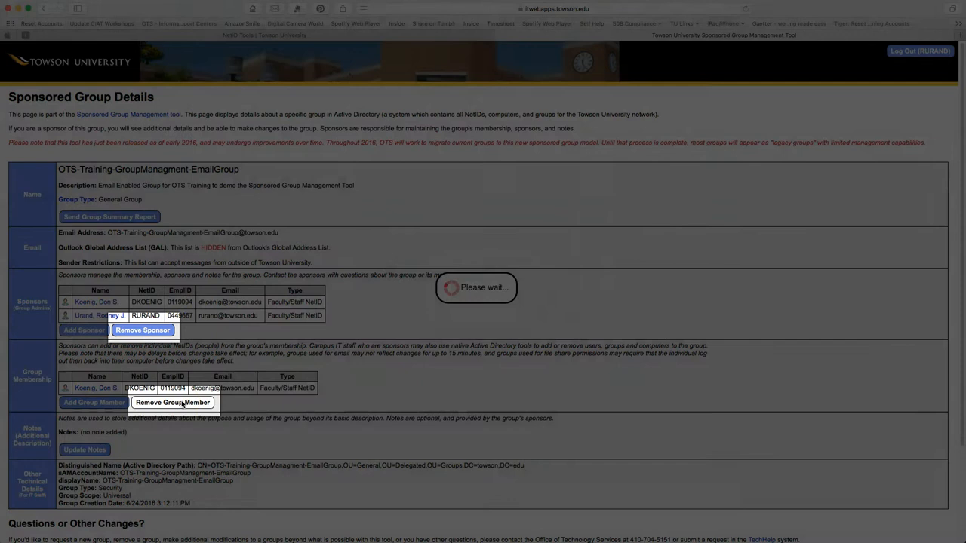
click(172, 403)
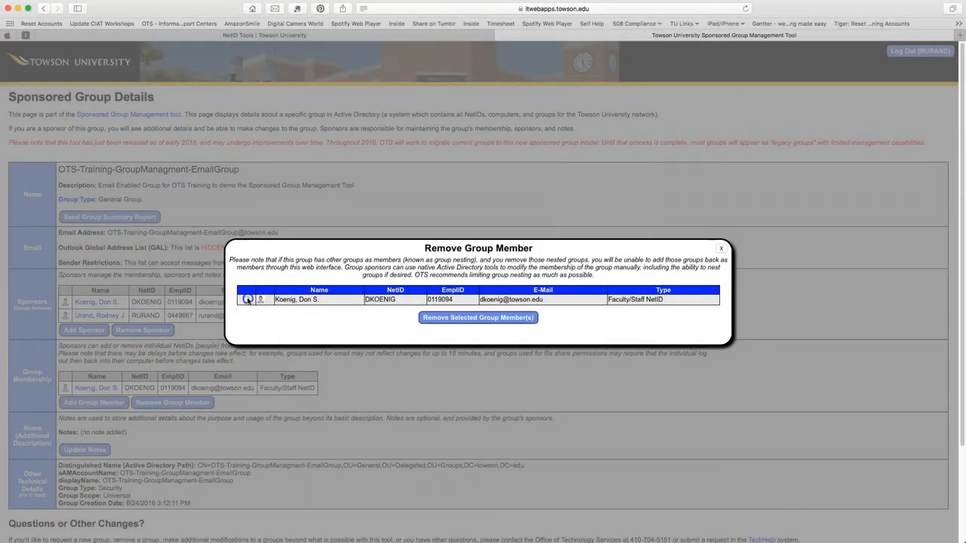
click(477, 317)
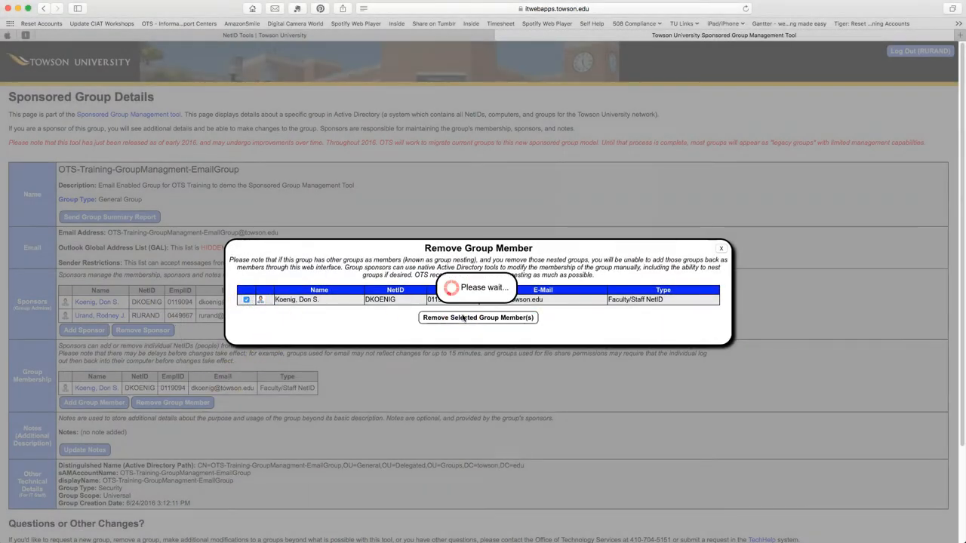
click(478, 317)
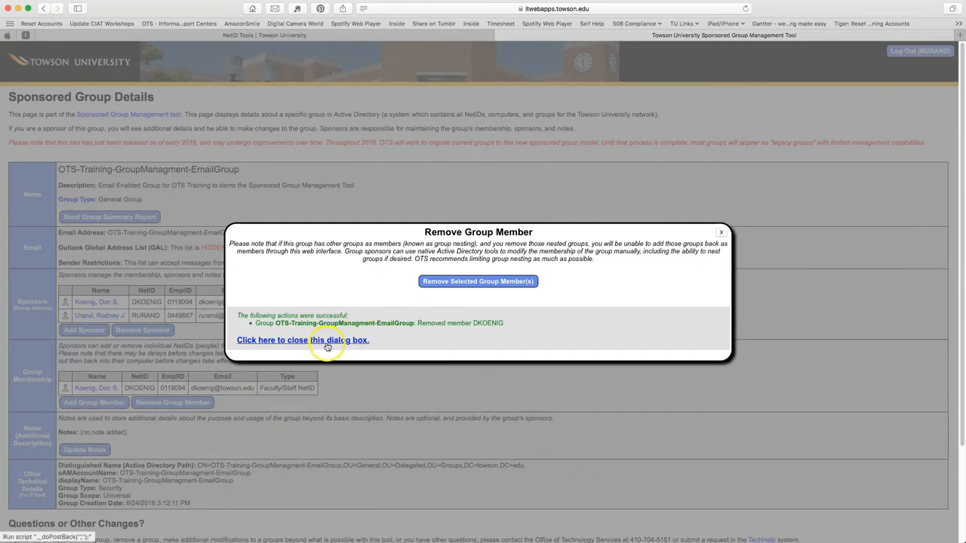
click(302, 340)
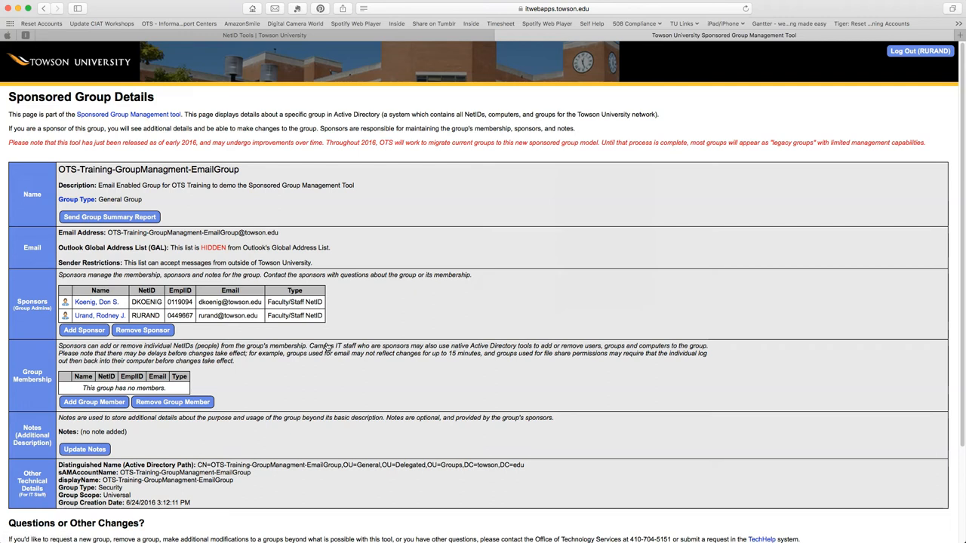
scroll(down, 3)
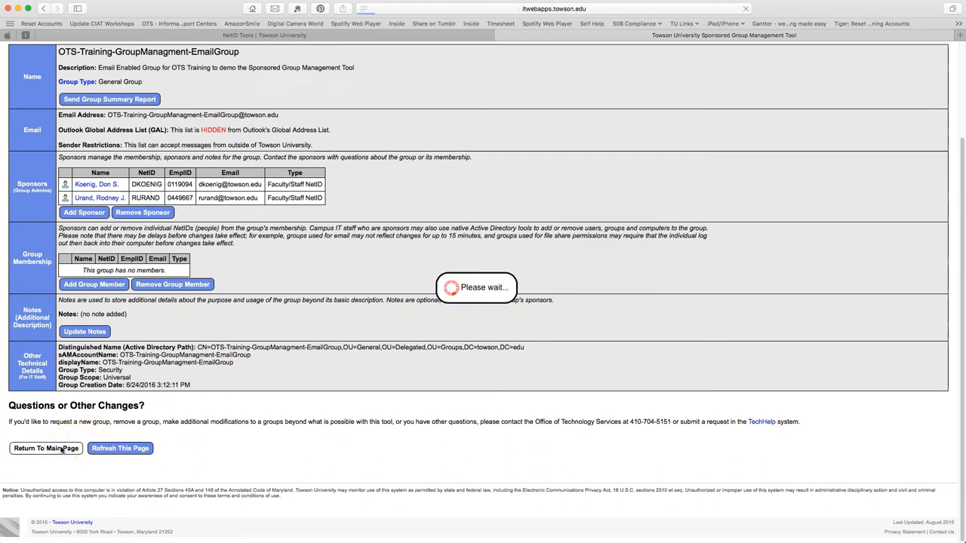
Return to the groups list, tick the SecurityGroup, and open its details page.
click(45, 448)
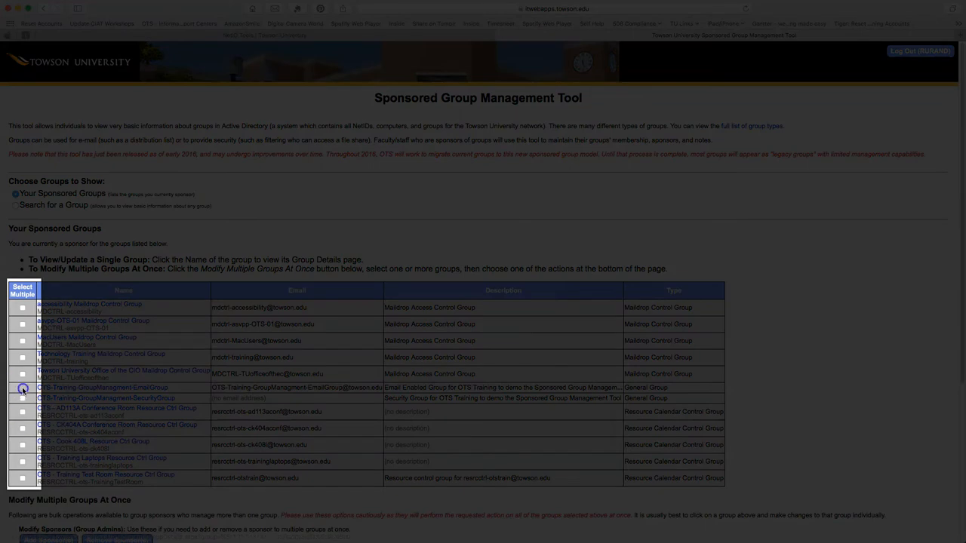
click(21, 398)
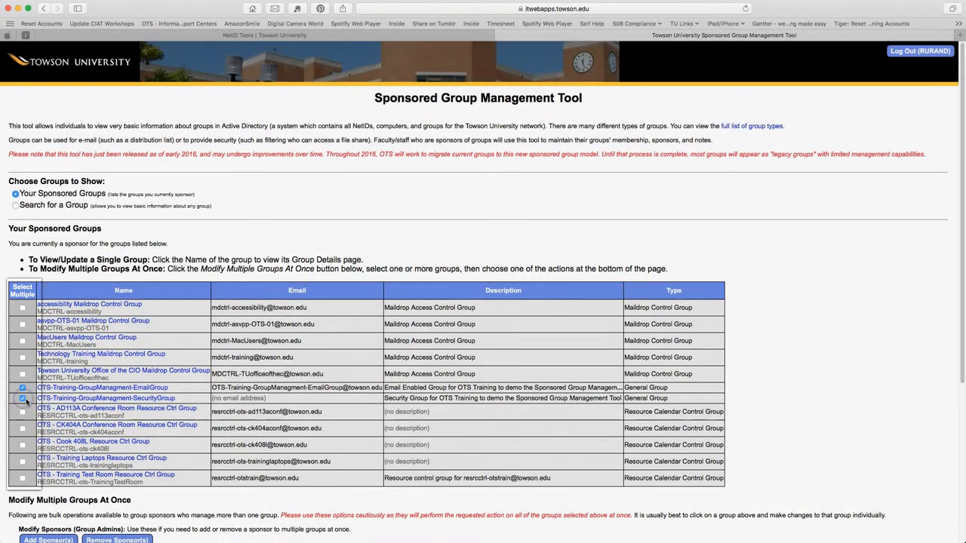
scroll(down, 3)
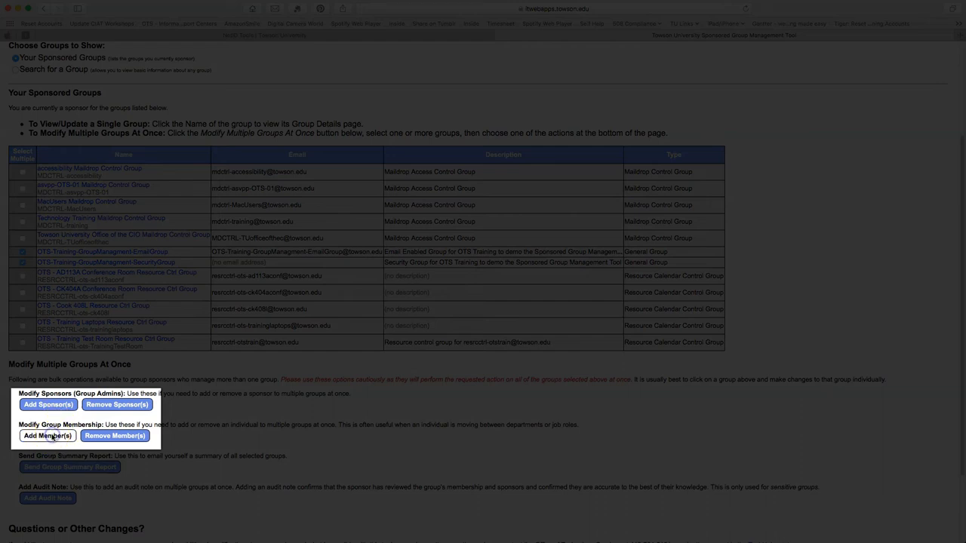
click(48, 435)
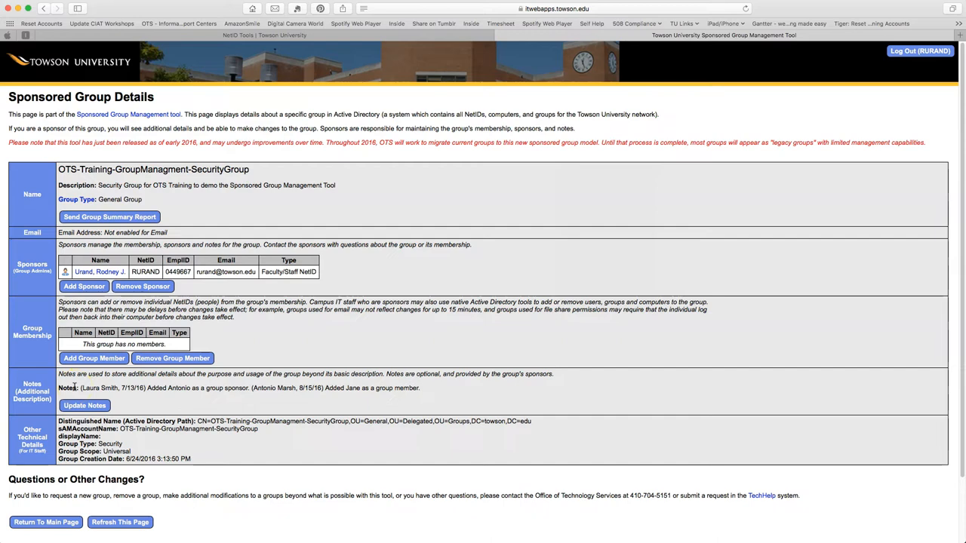
Generate and email the SecurityGroup summary report, then close the report dialog.
click(109, 217)
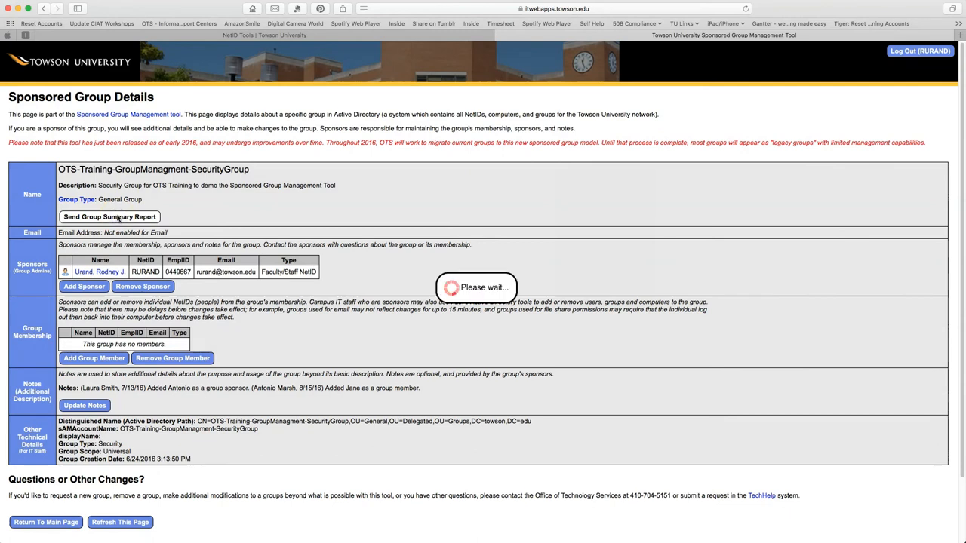
click(109, 216)
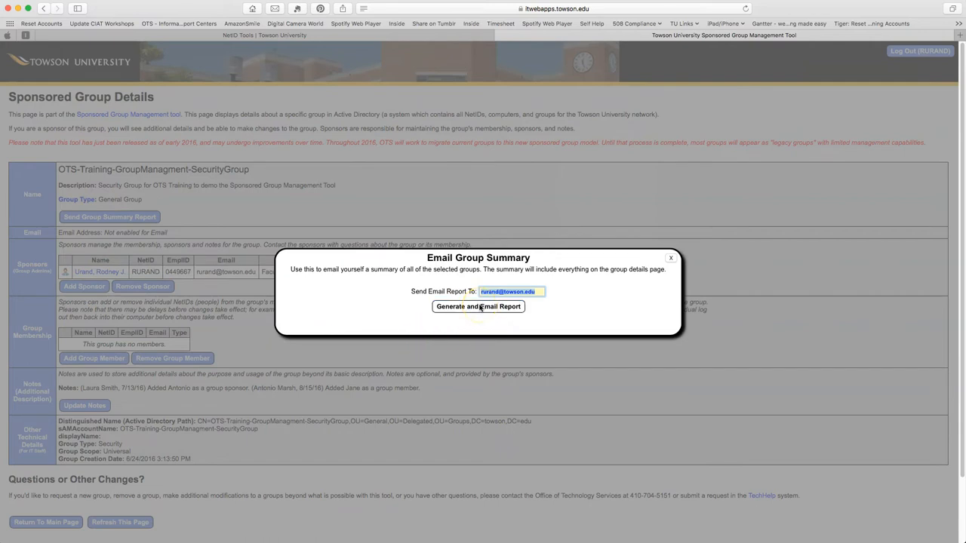
click(478, 307)
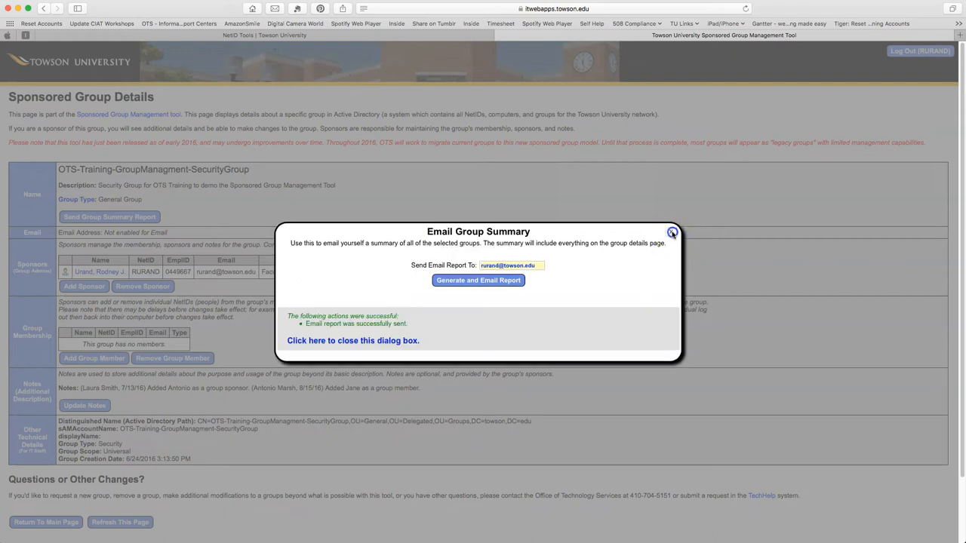
click(478, 280)
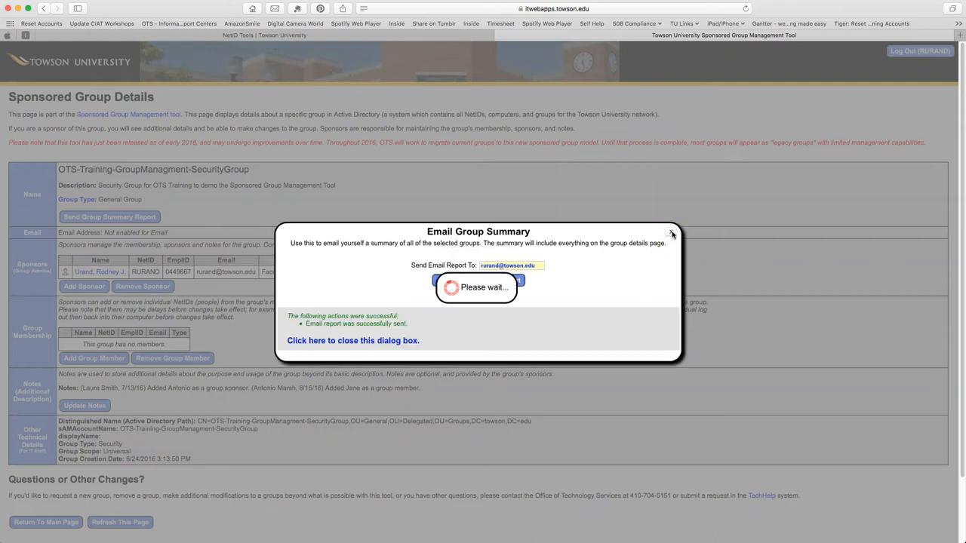
click(671, 232)
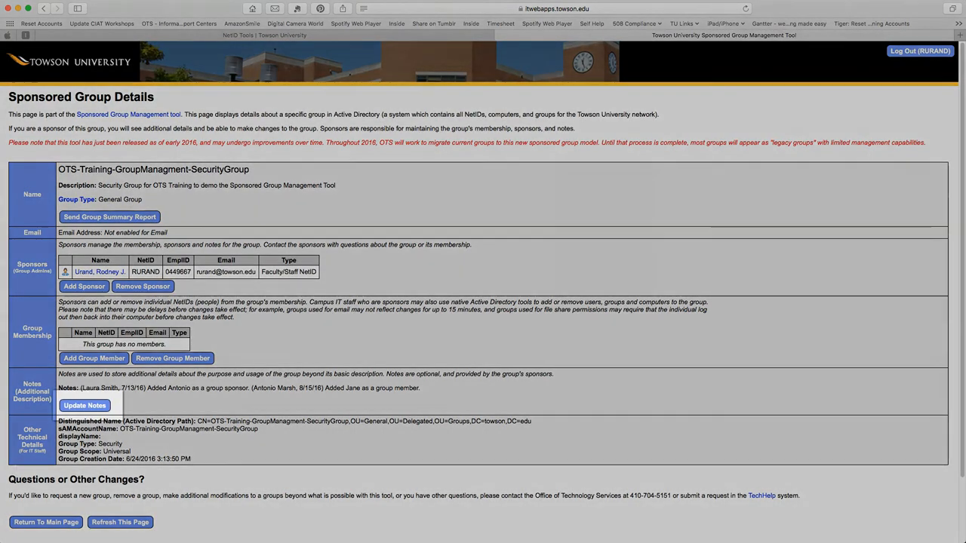
Append the dated note '(Uran/18/16) Deleted John as a group member' and save.
click(84, 405)
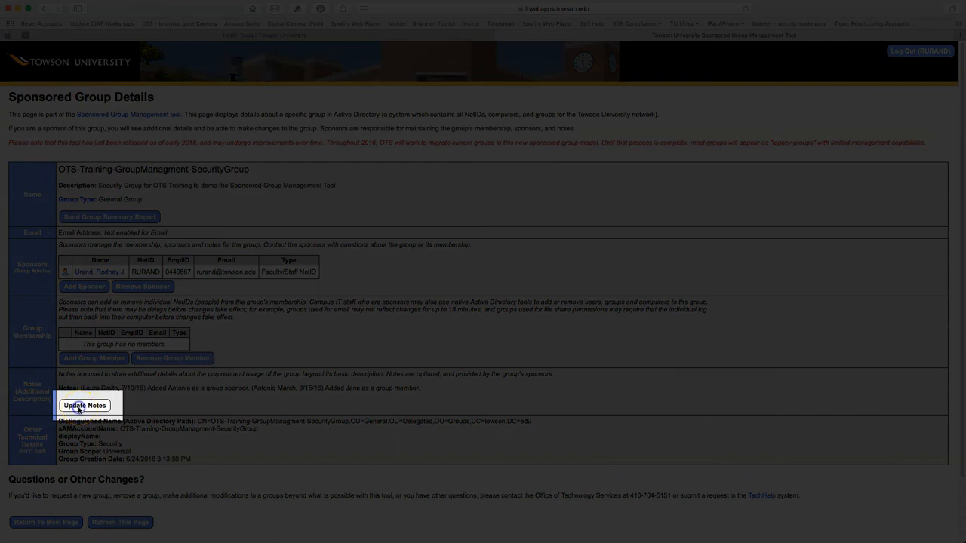
click(84, 405)
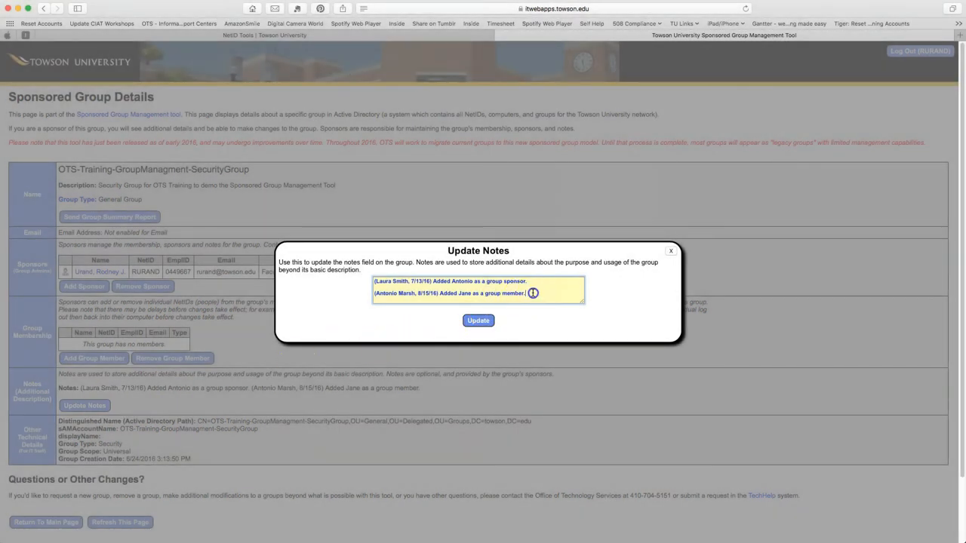
text((Urand, Rodney 8)
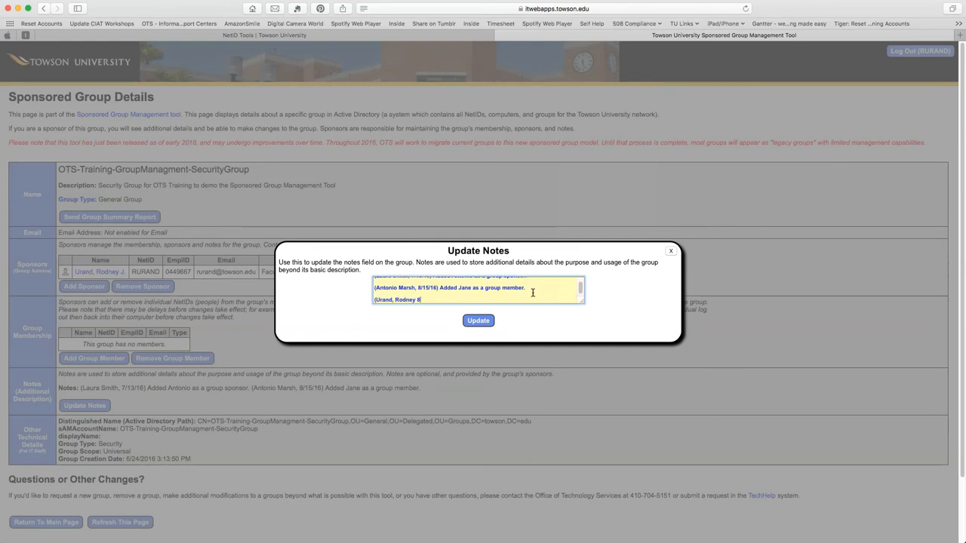
text(/18/16))
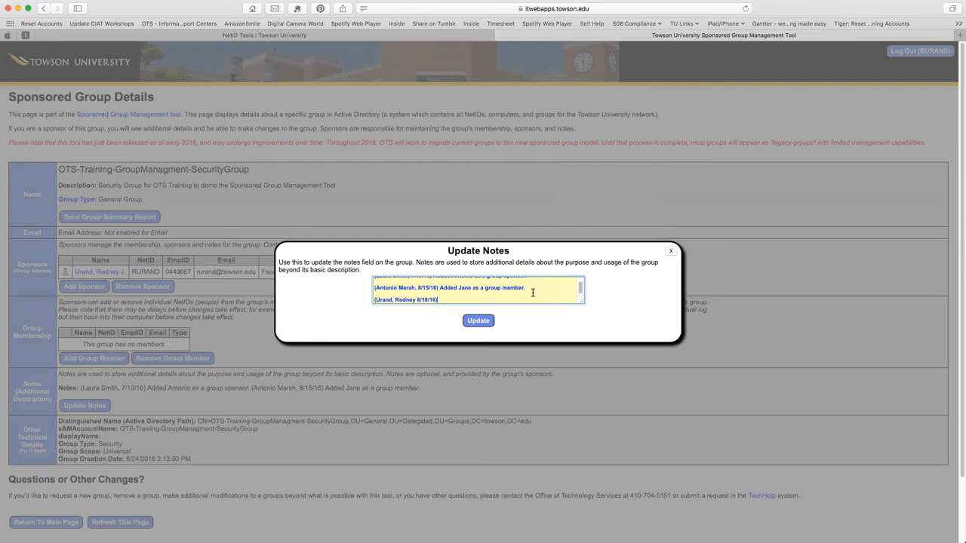
text(Deleted)
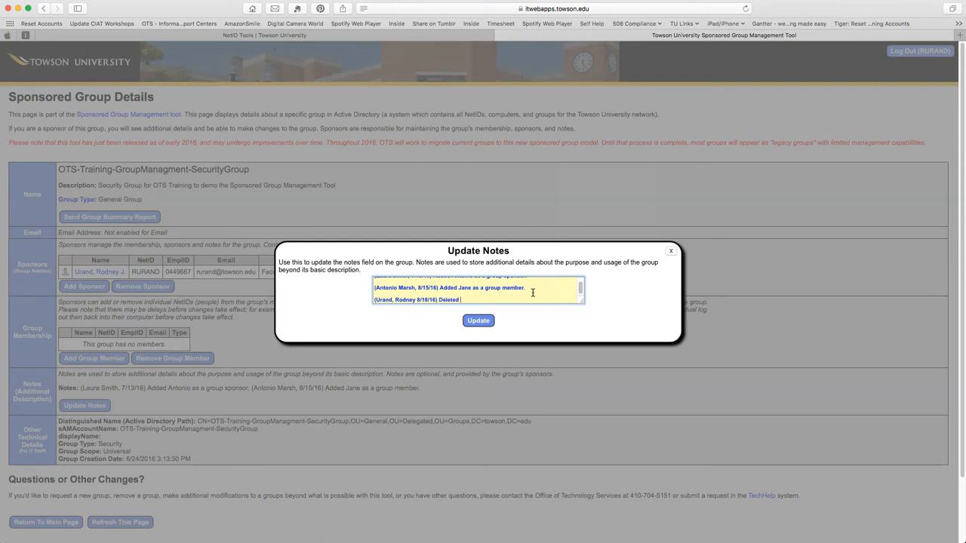
text(John as a)
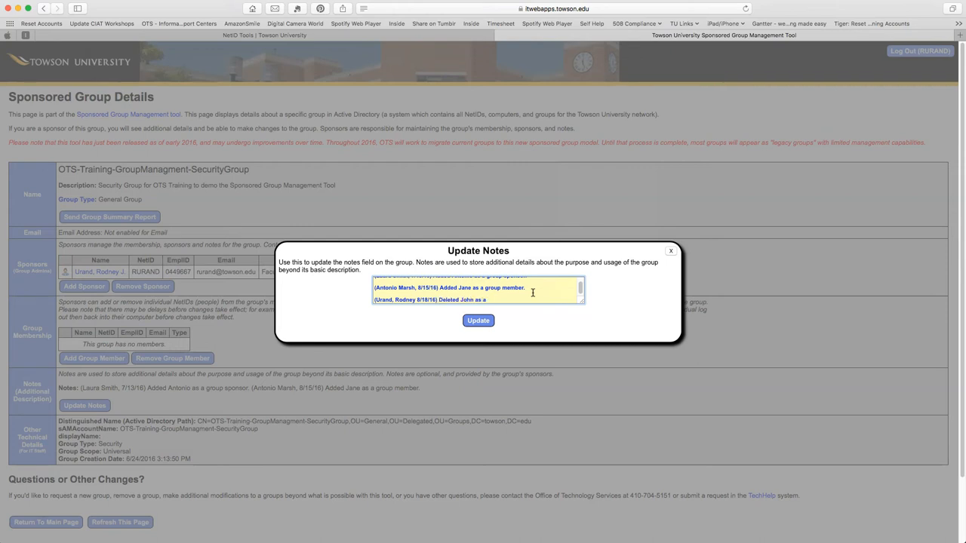
text(group member)
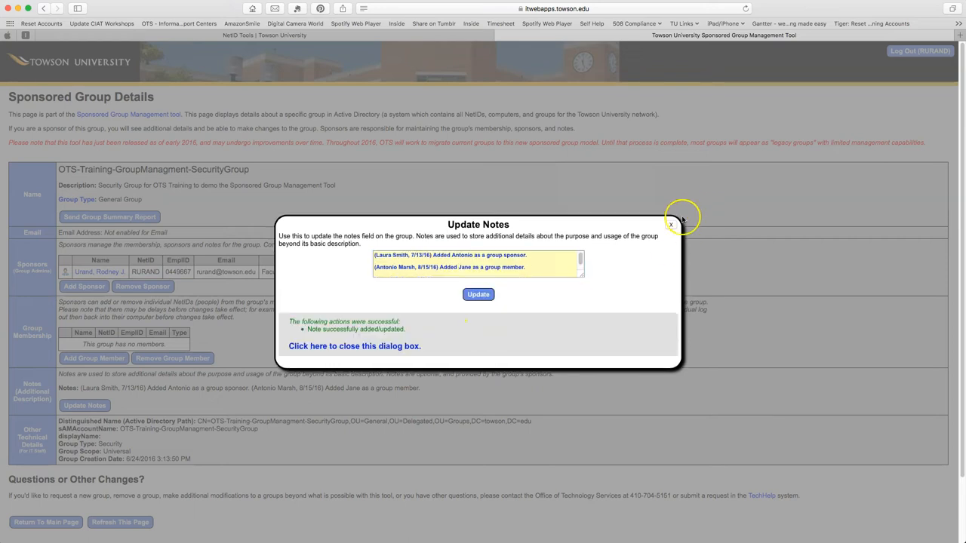
click(670, 225)
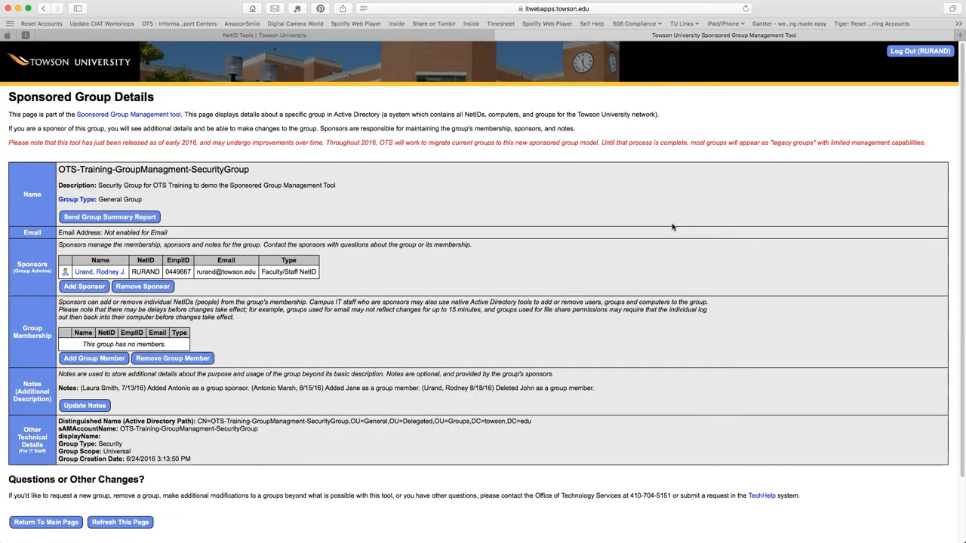
Under Audit Details, submit the audit note 'Verified group membership.'.
scroll(down, 3)
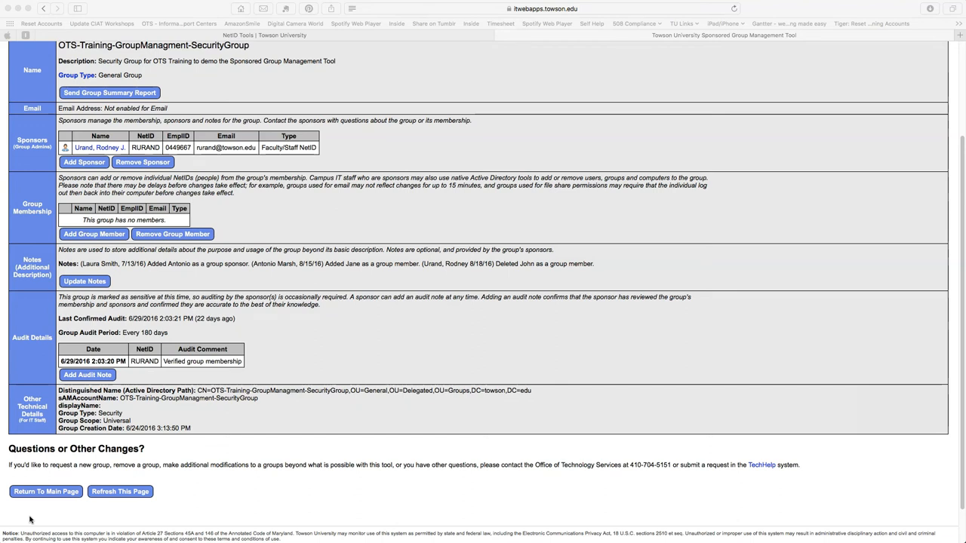
mouse_move(87, 375)
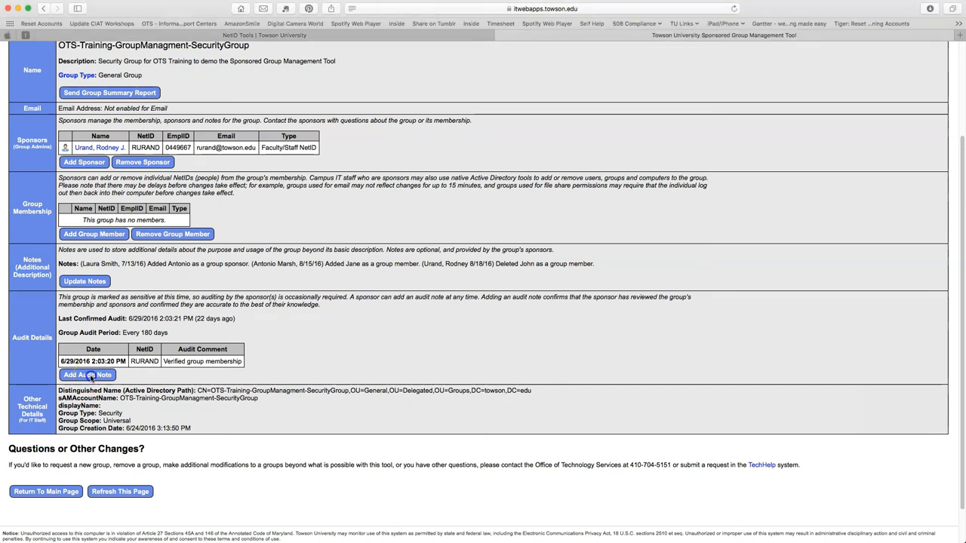
click(86, 375)
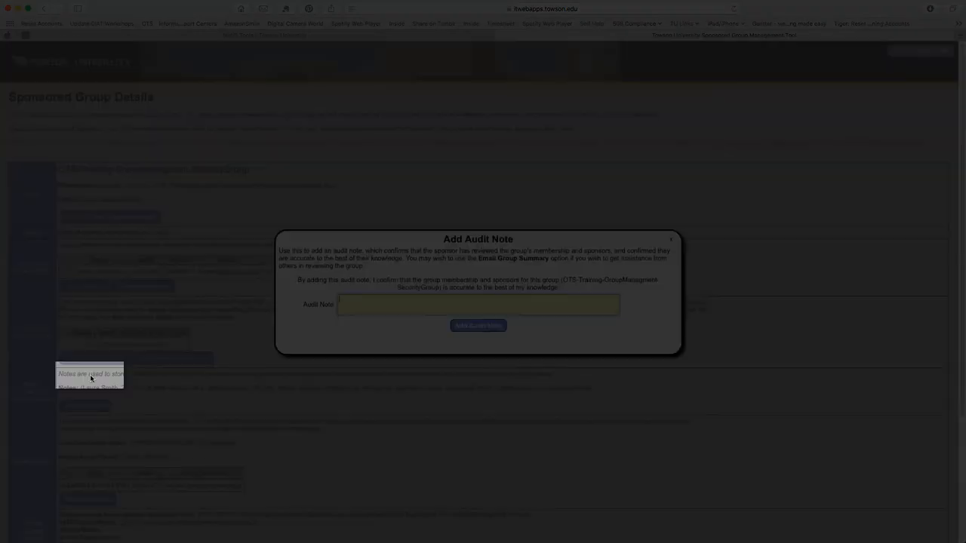
click(478, 304)
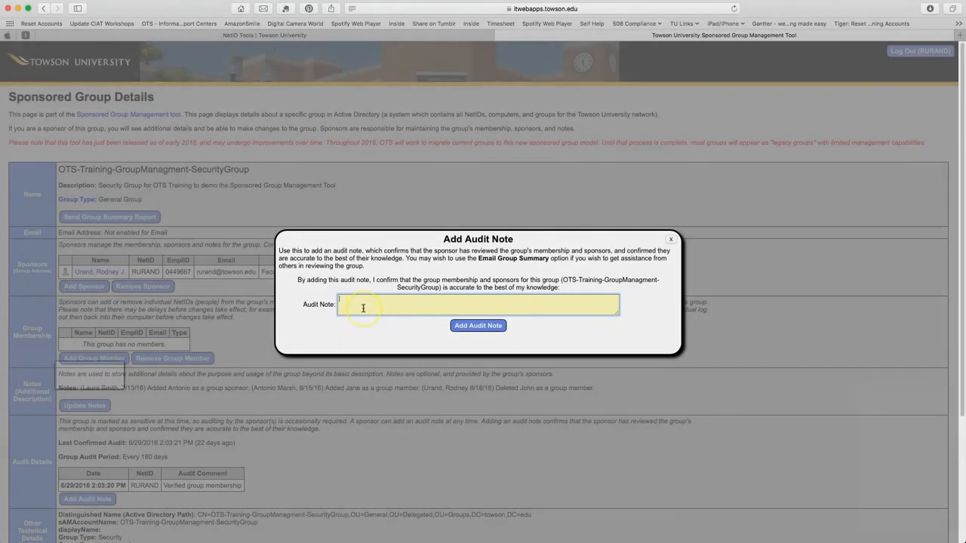
text(Verified)
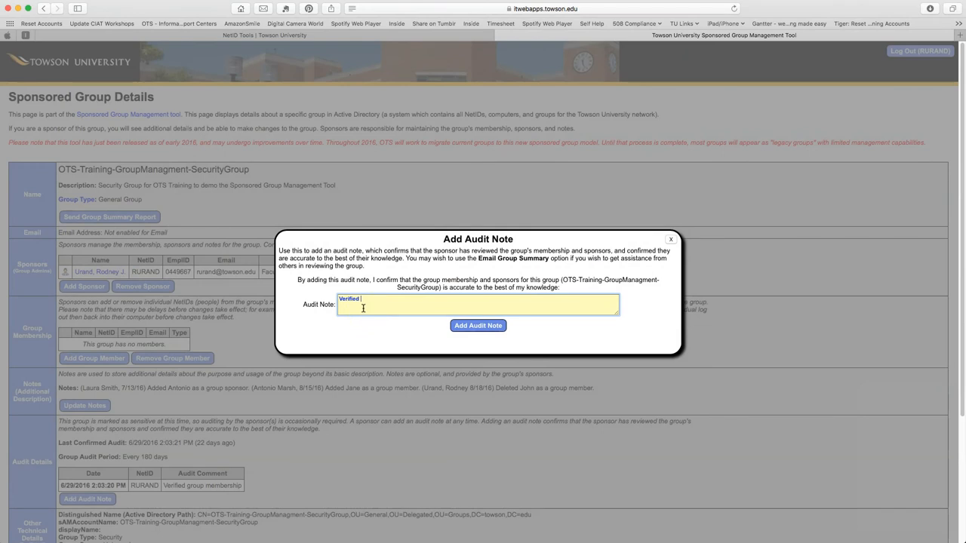
text(group membership)
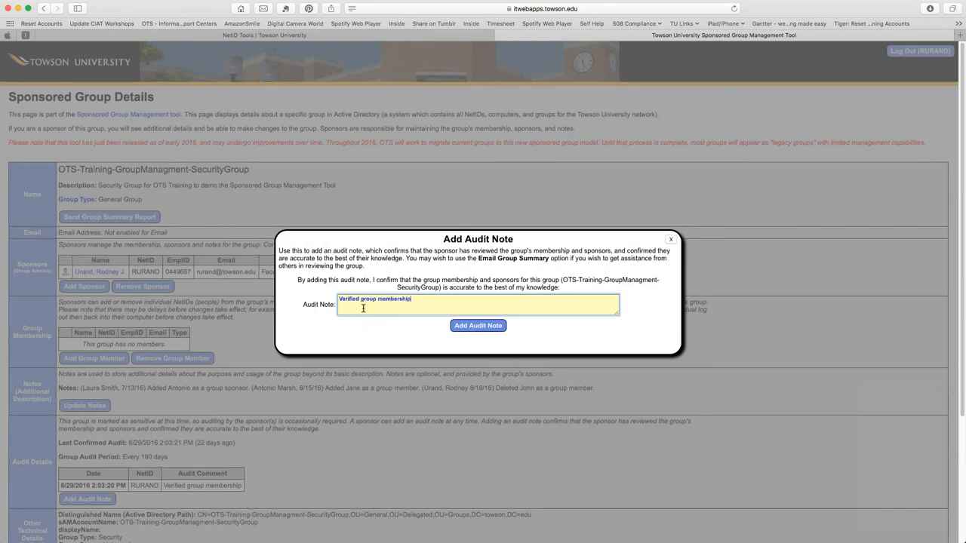
text(.)
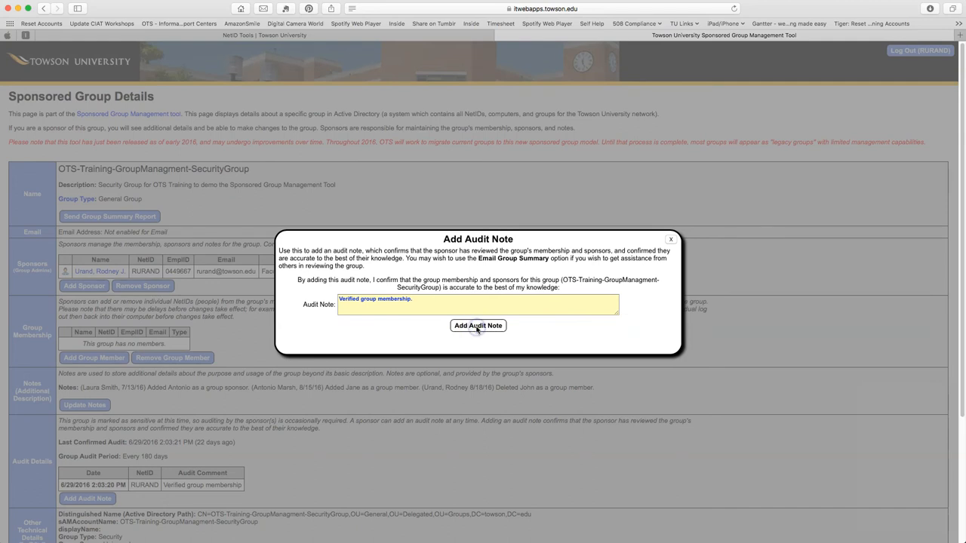
click(478, 325)
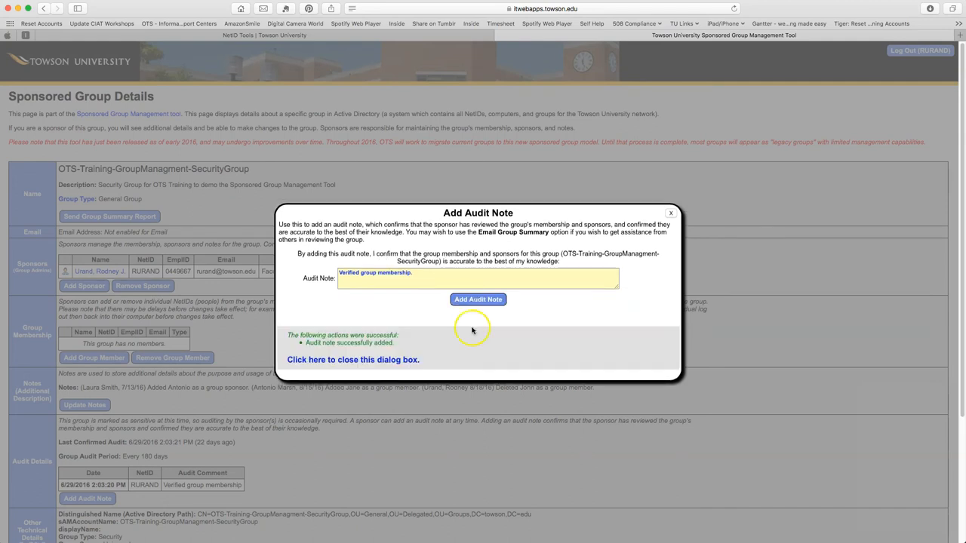